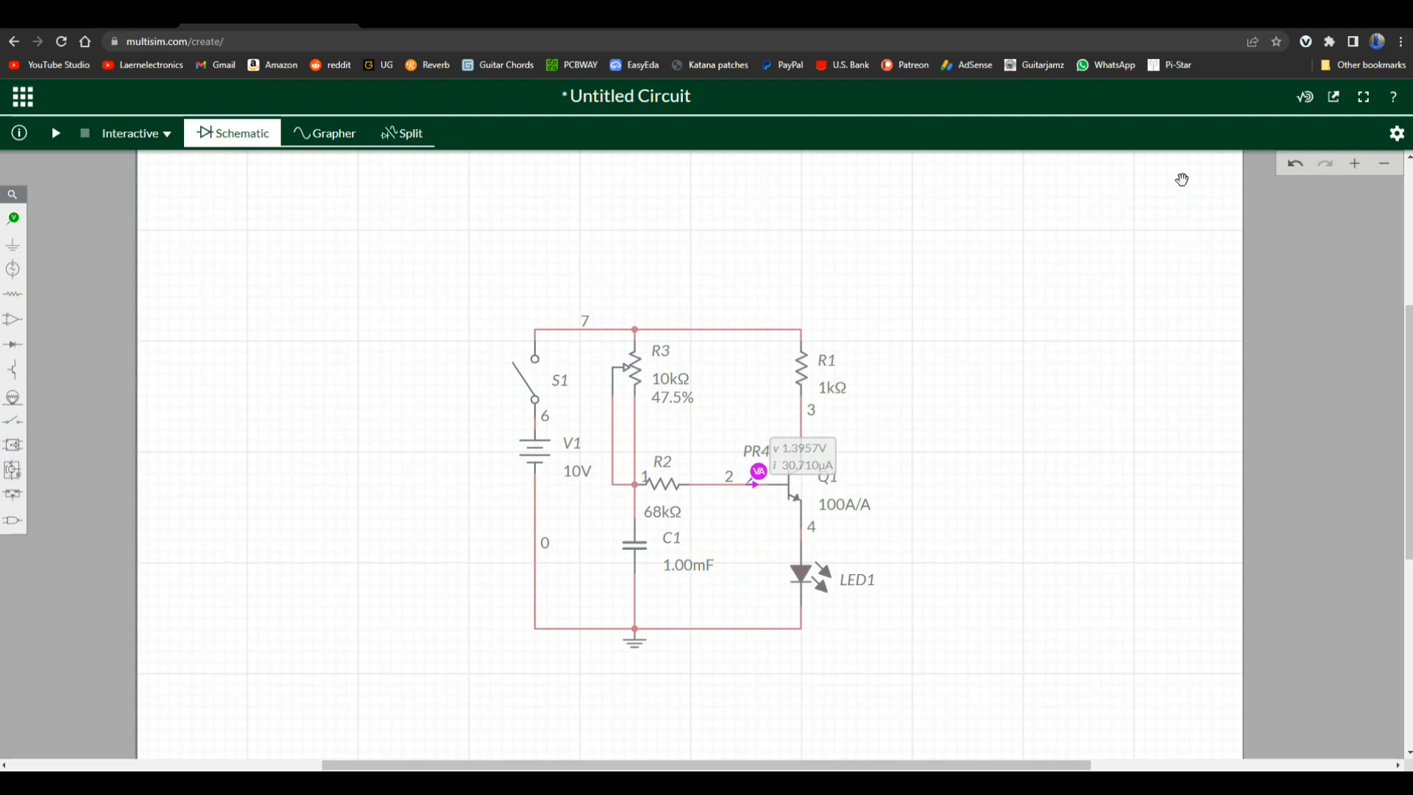
mouse_move(574, 498)
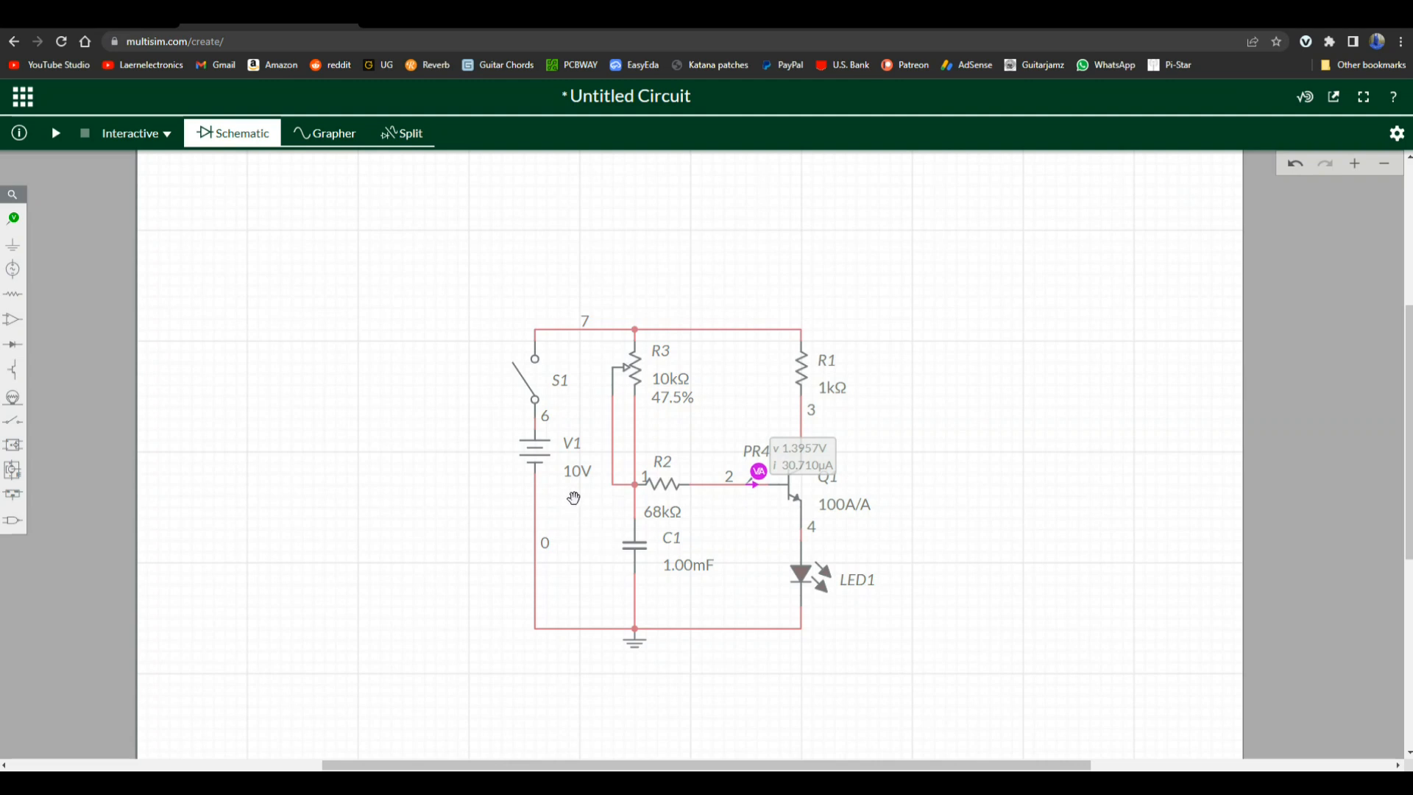
mouse_move(536, 443)
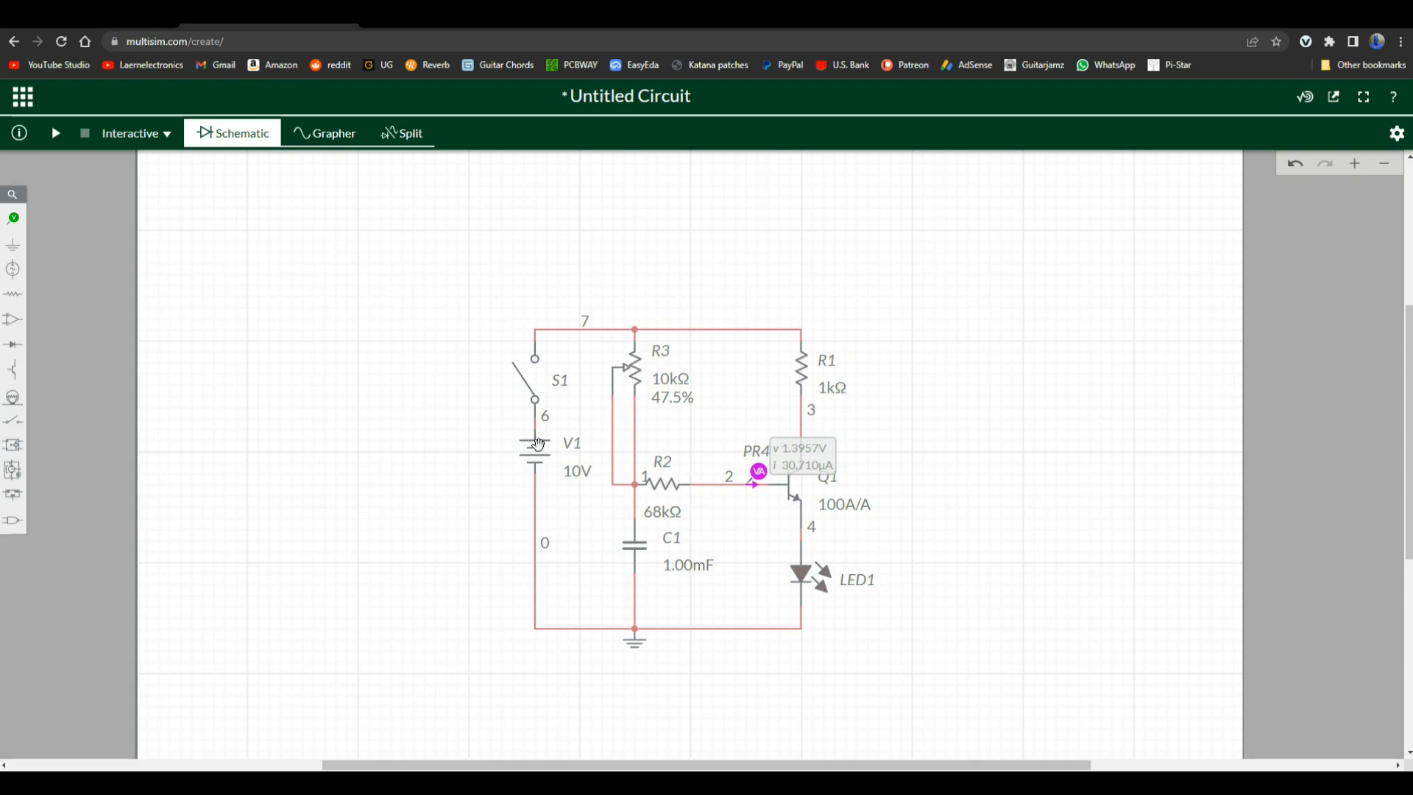
mouse_move(539, 402)
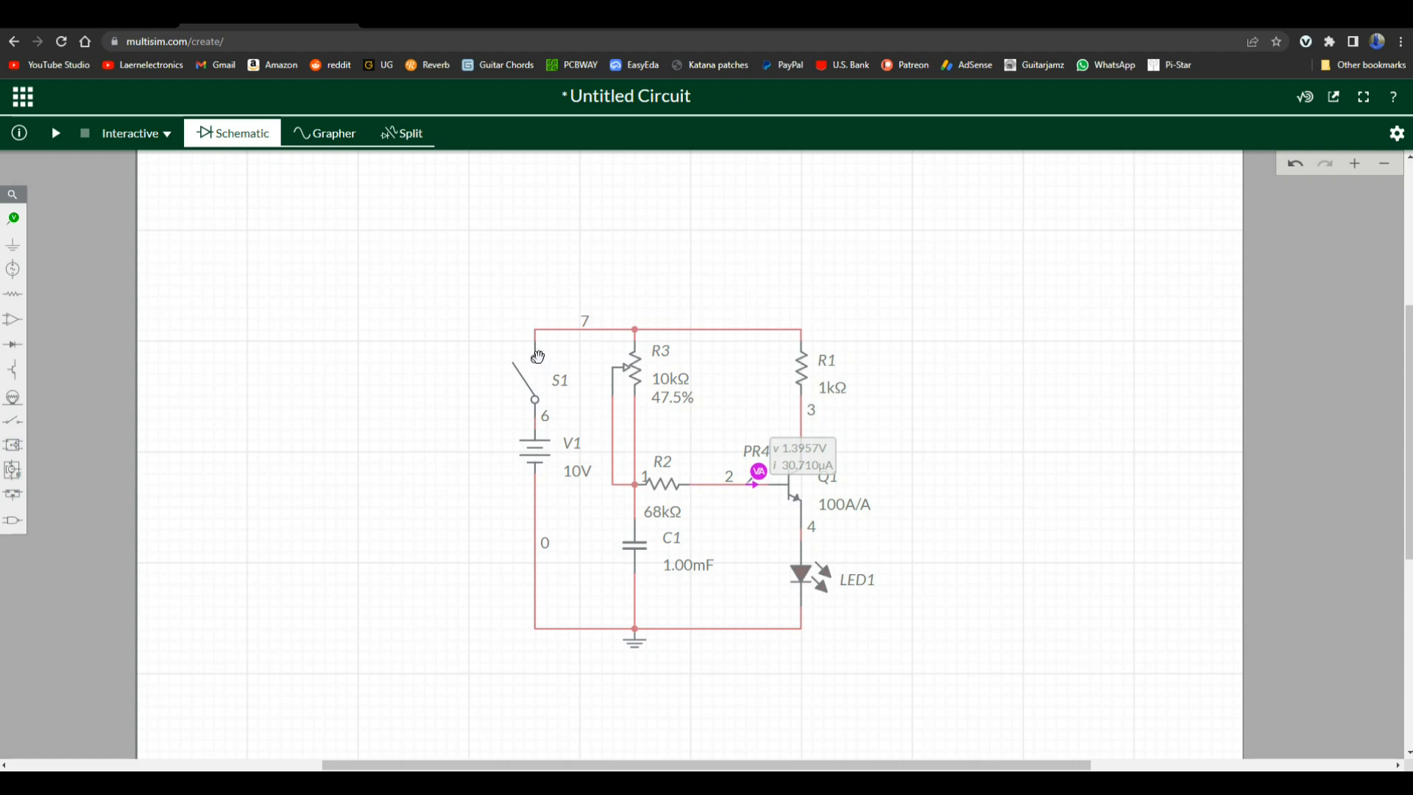
mouse_move(811, 335)
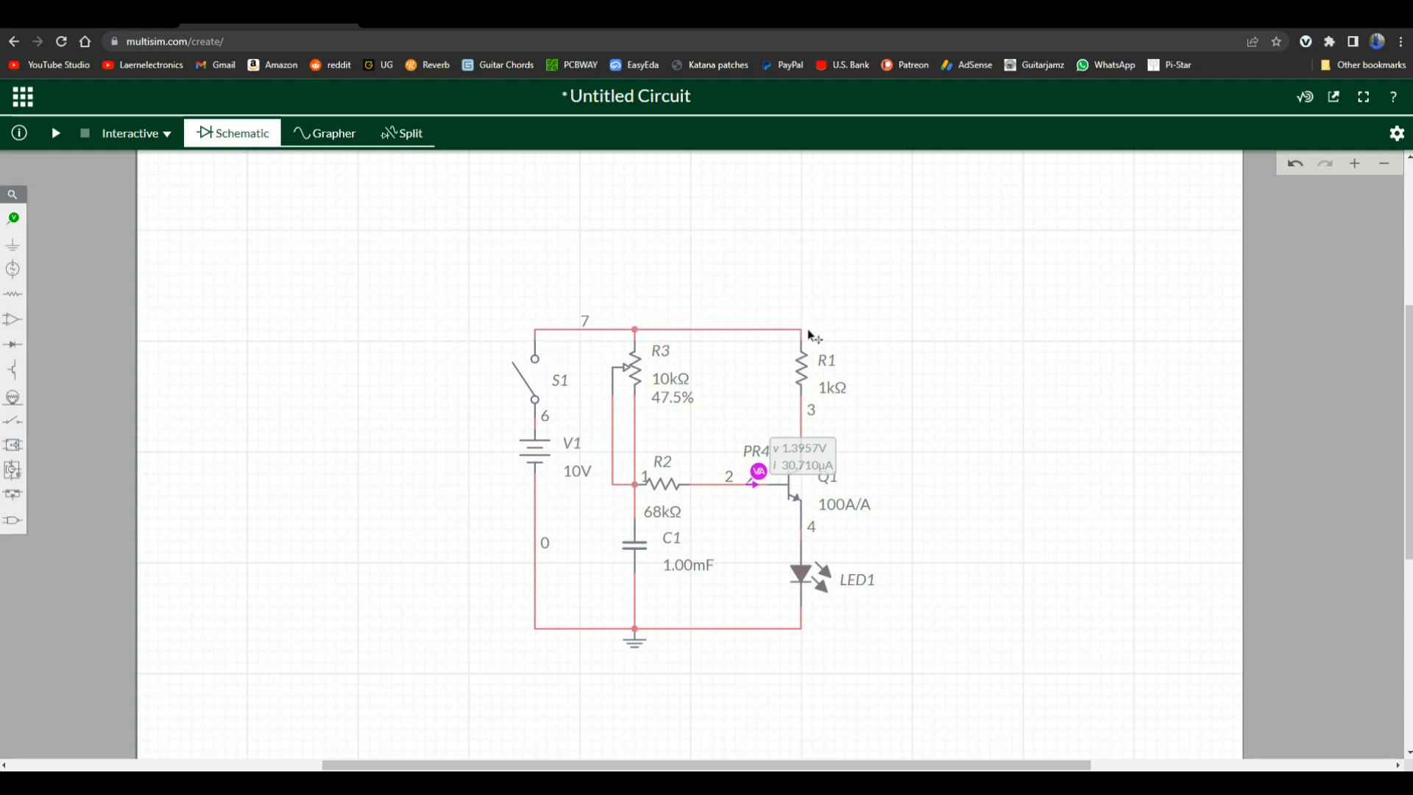
mouse_move(792, 302)
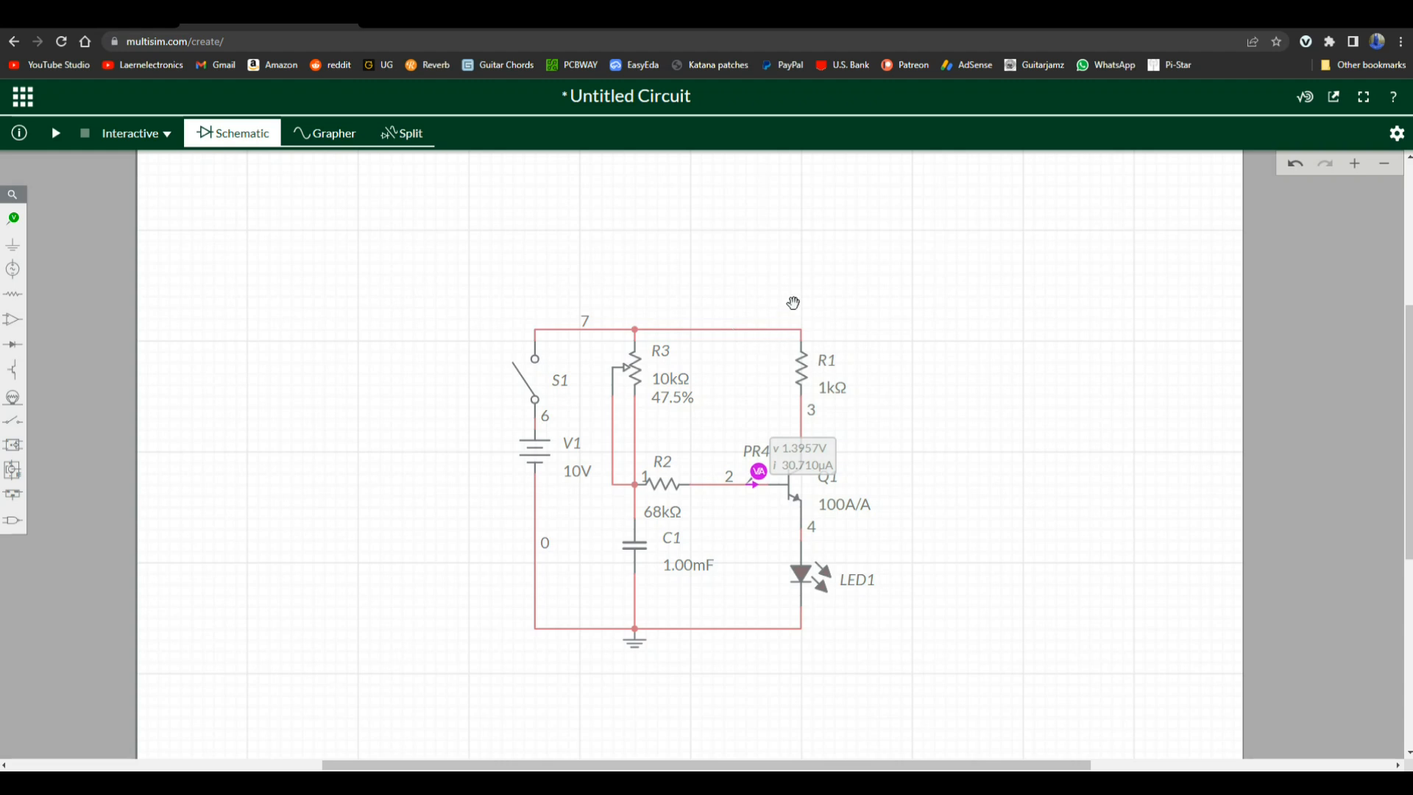
mouse_move(808, 296)
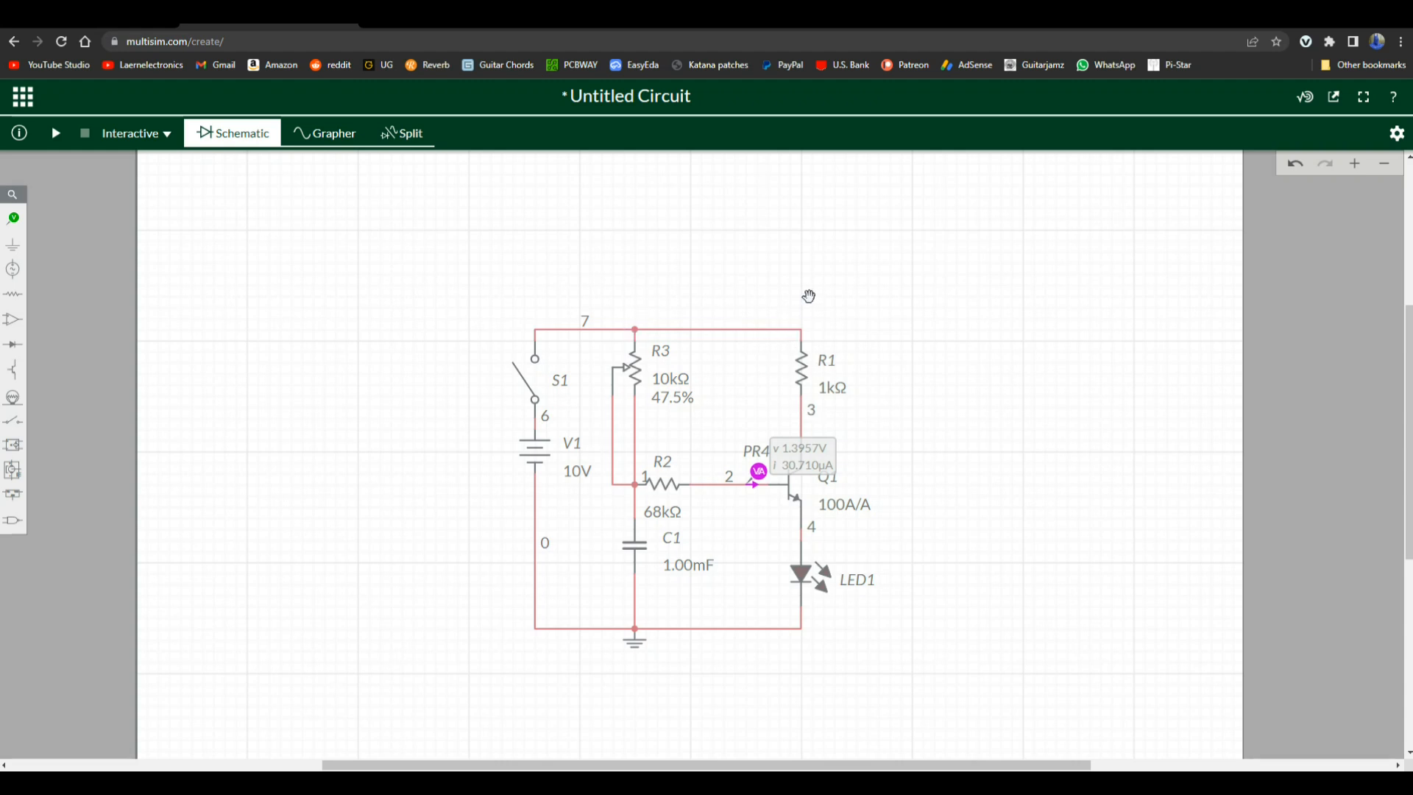
mouse_move(628, 373)
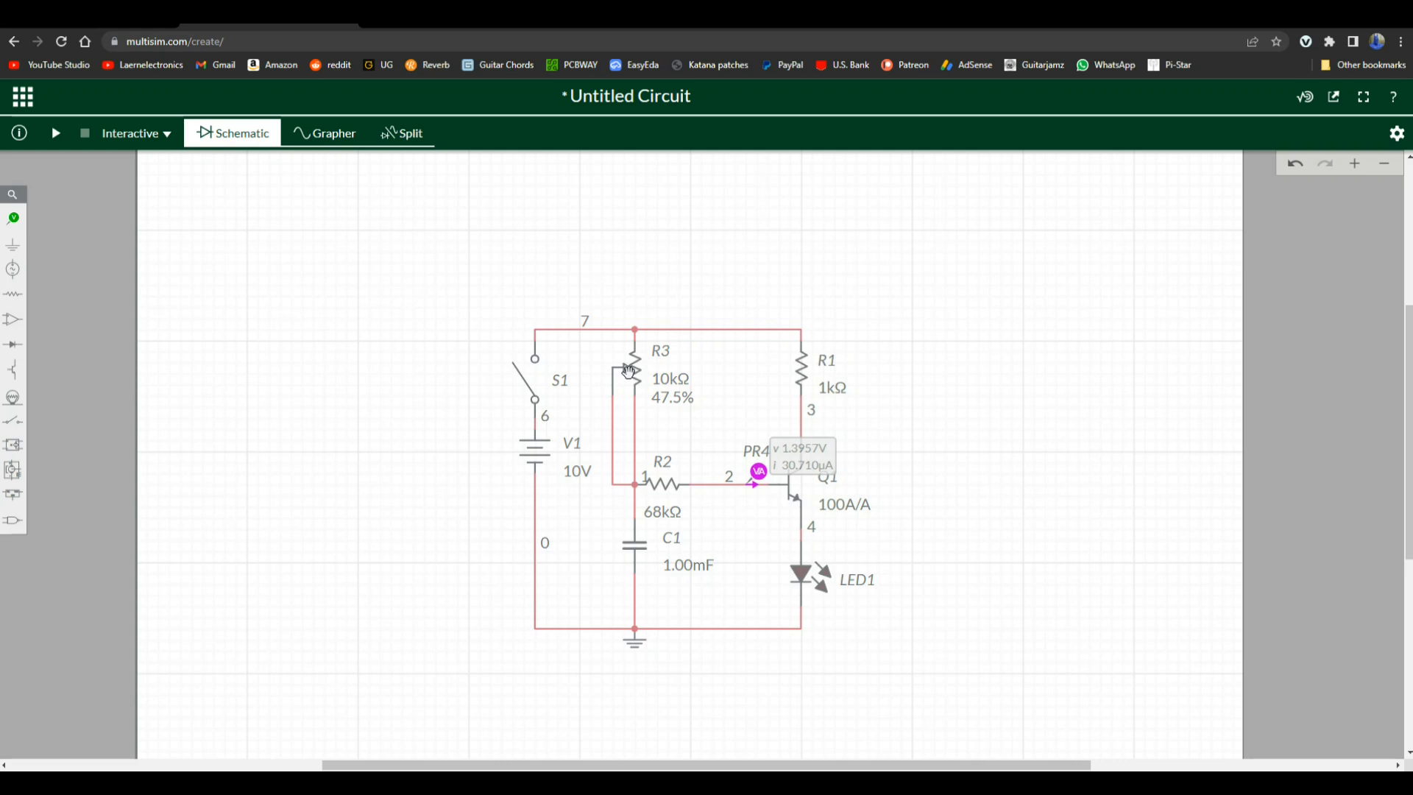
mouse_move(649, 483)
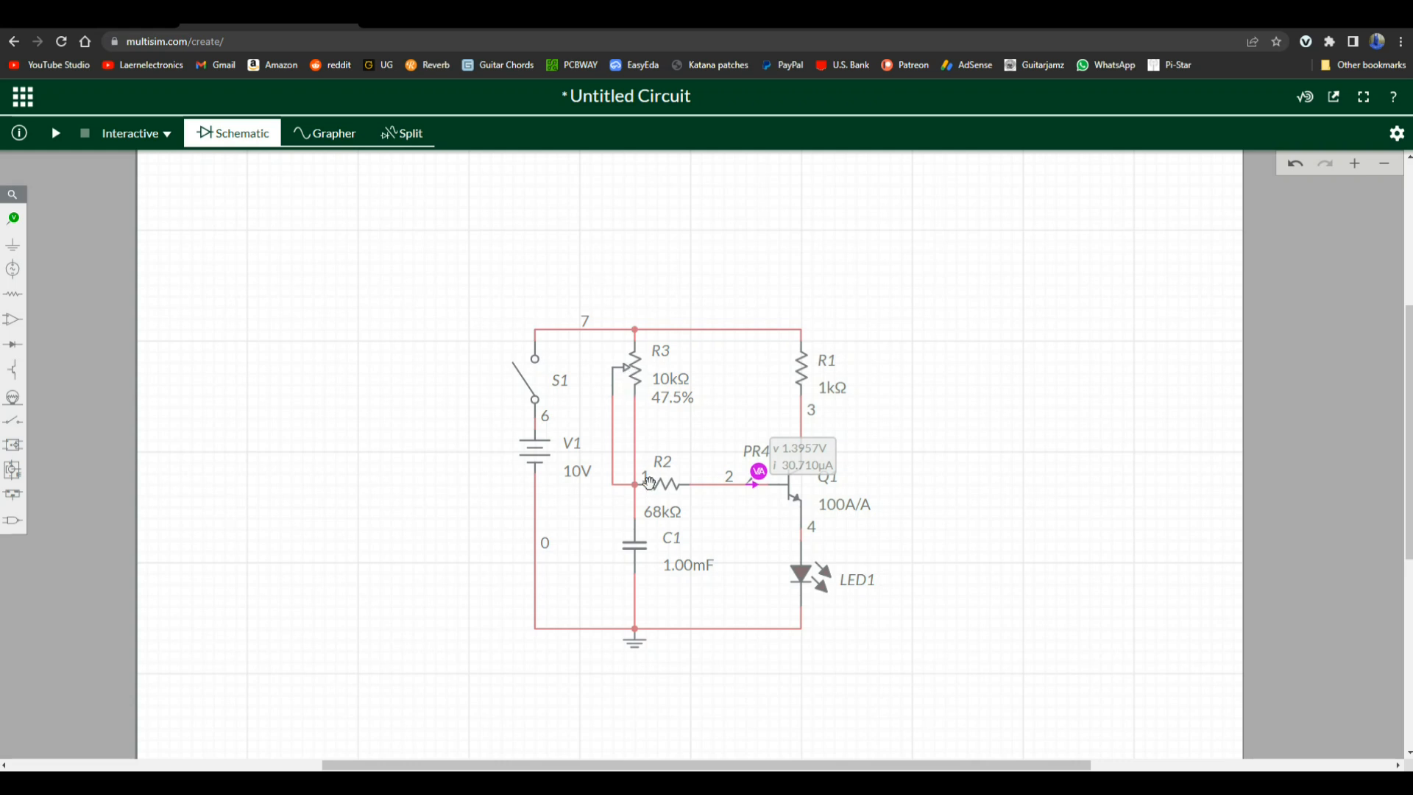
mouse_move(658, 487)
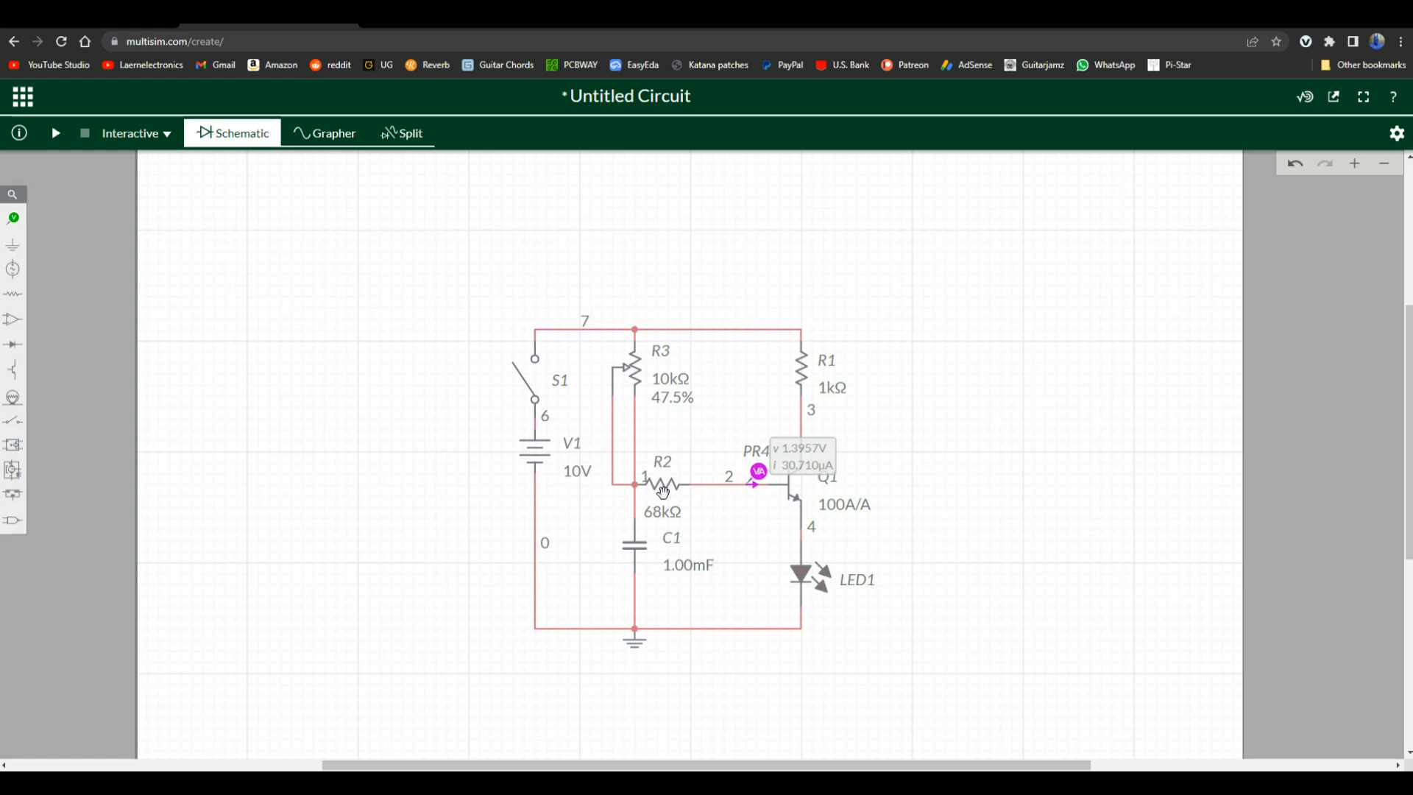
mouse_move(789, 497)
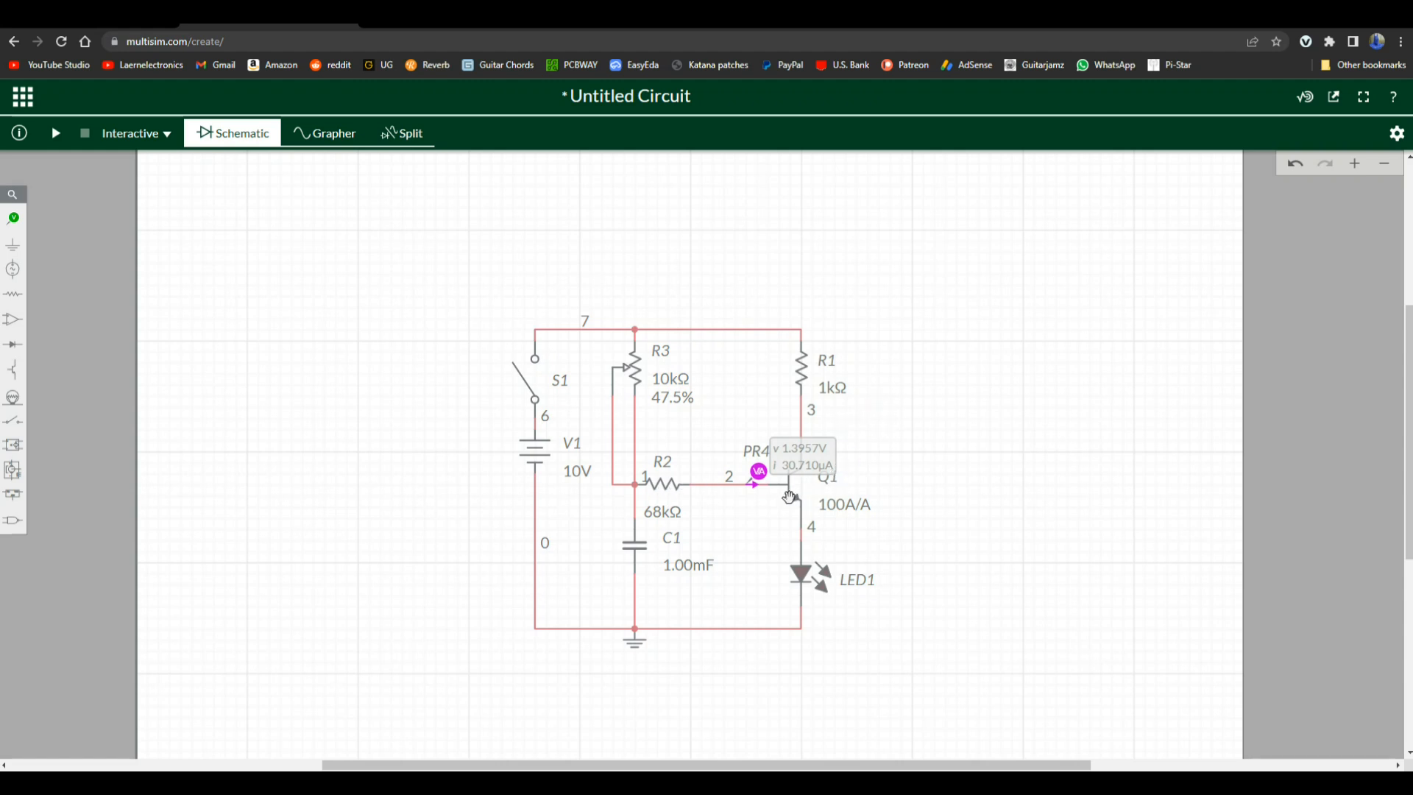
mouse_move(637, 547)
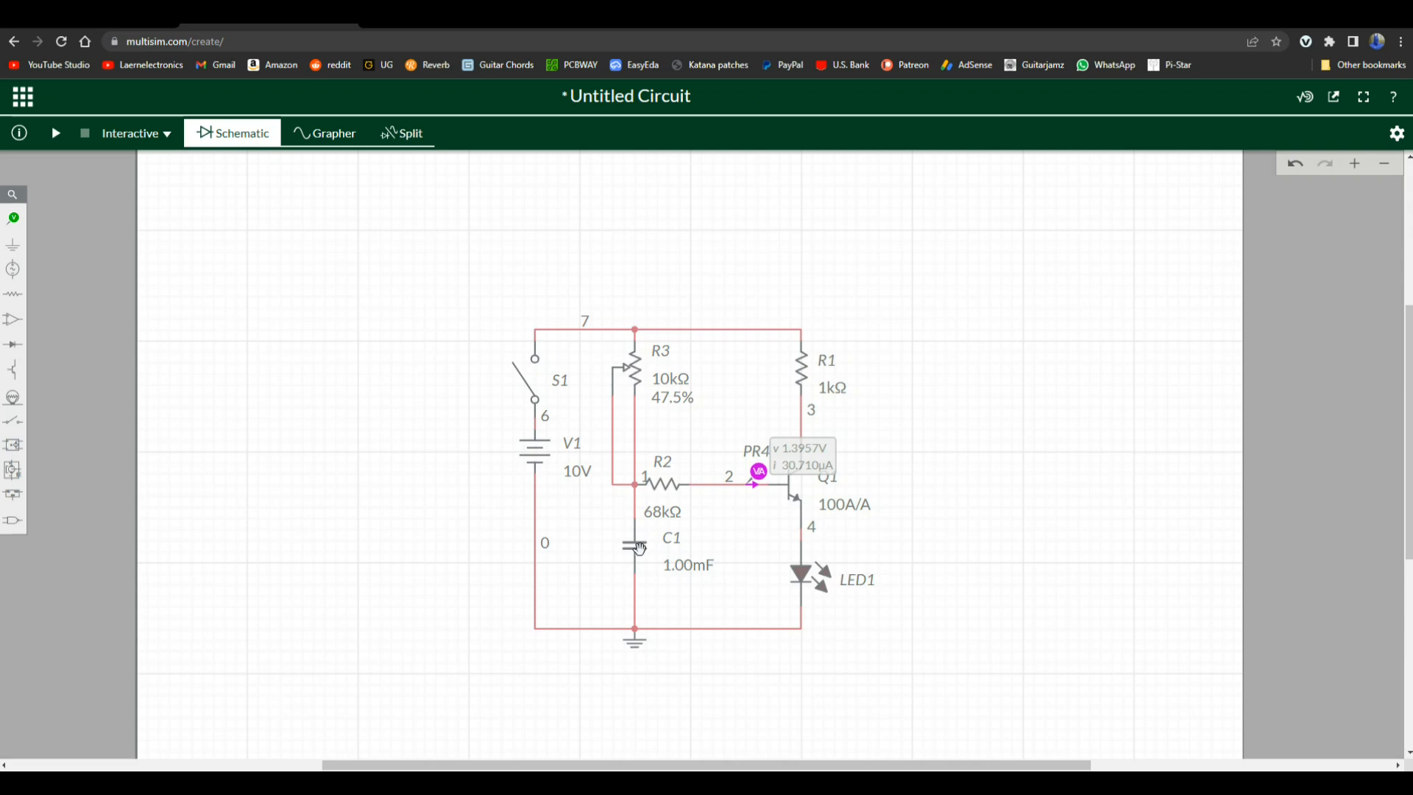
mouse_move(608, 556)
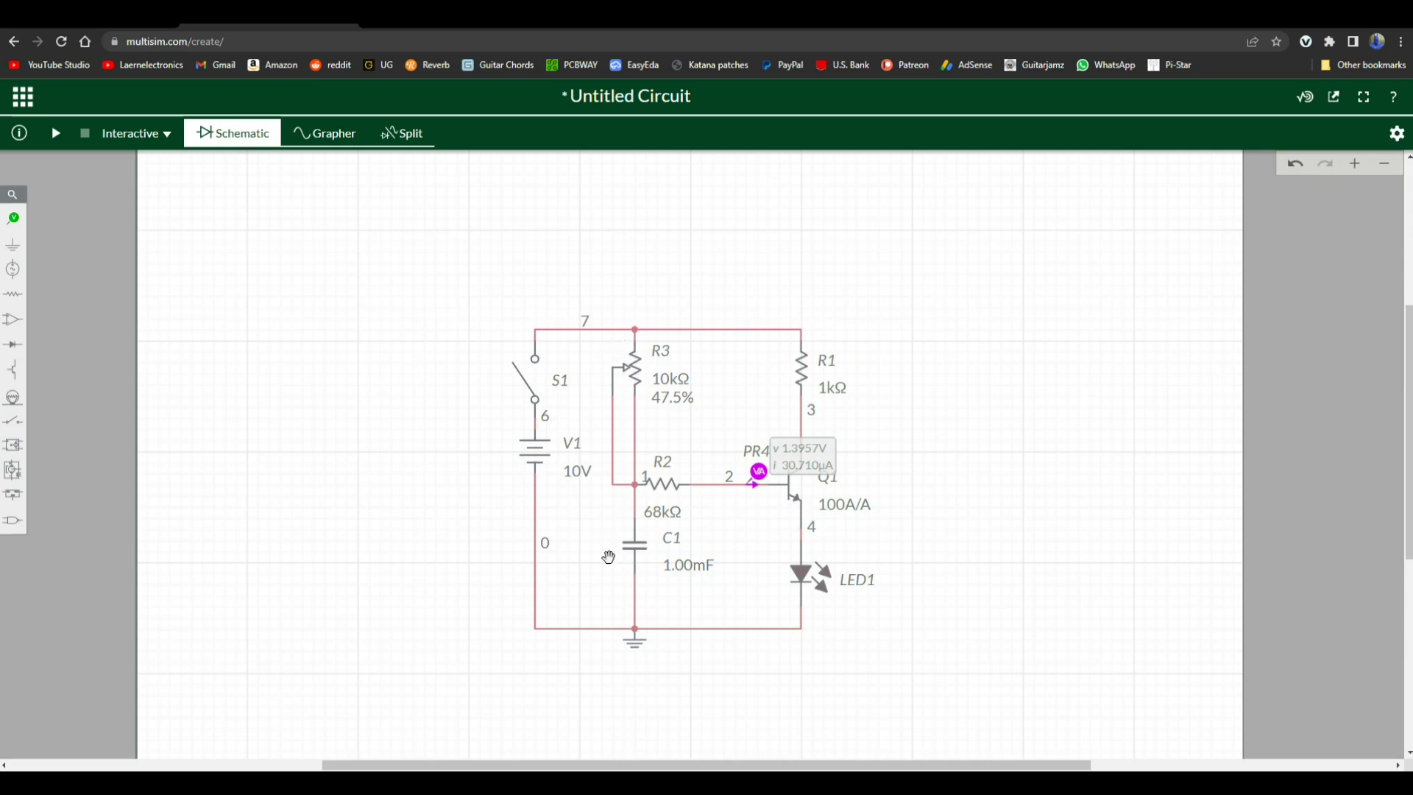
mouse_move(549, 427)
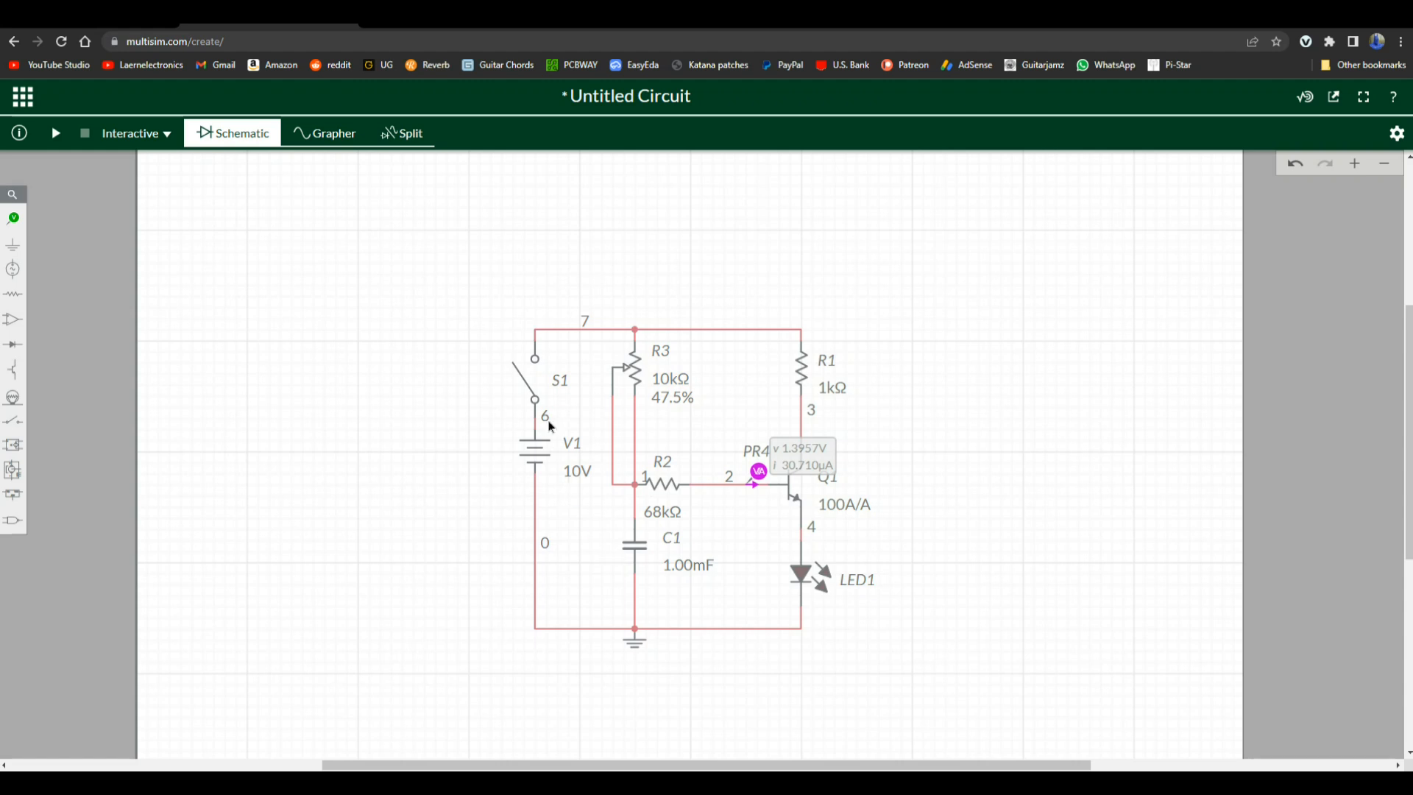
Run the simulation for about 5.26 s, closing S1 to light LED1 then reopening it before stopping
click(533, 378)
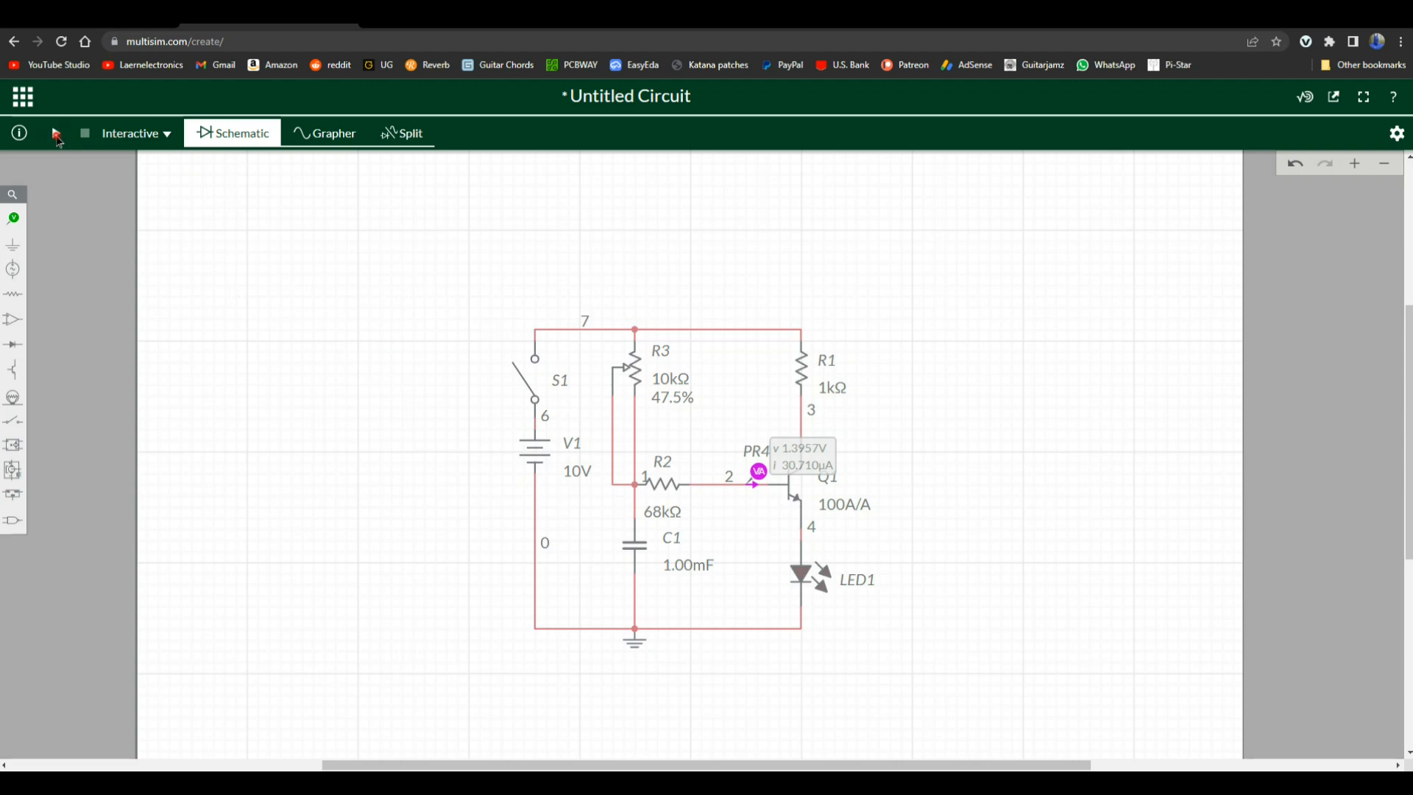
click(56, 132)
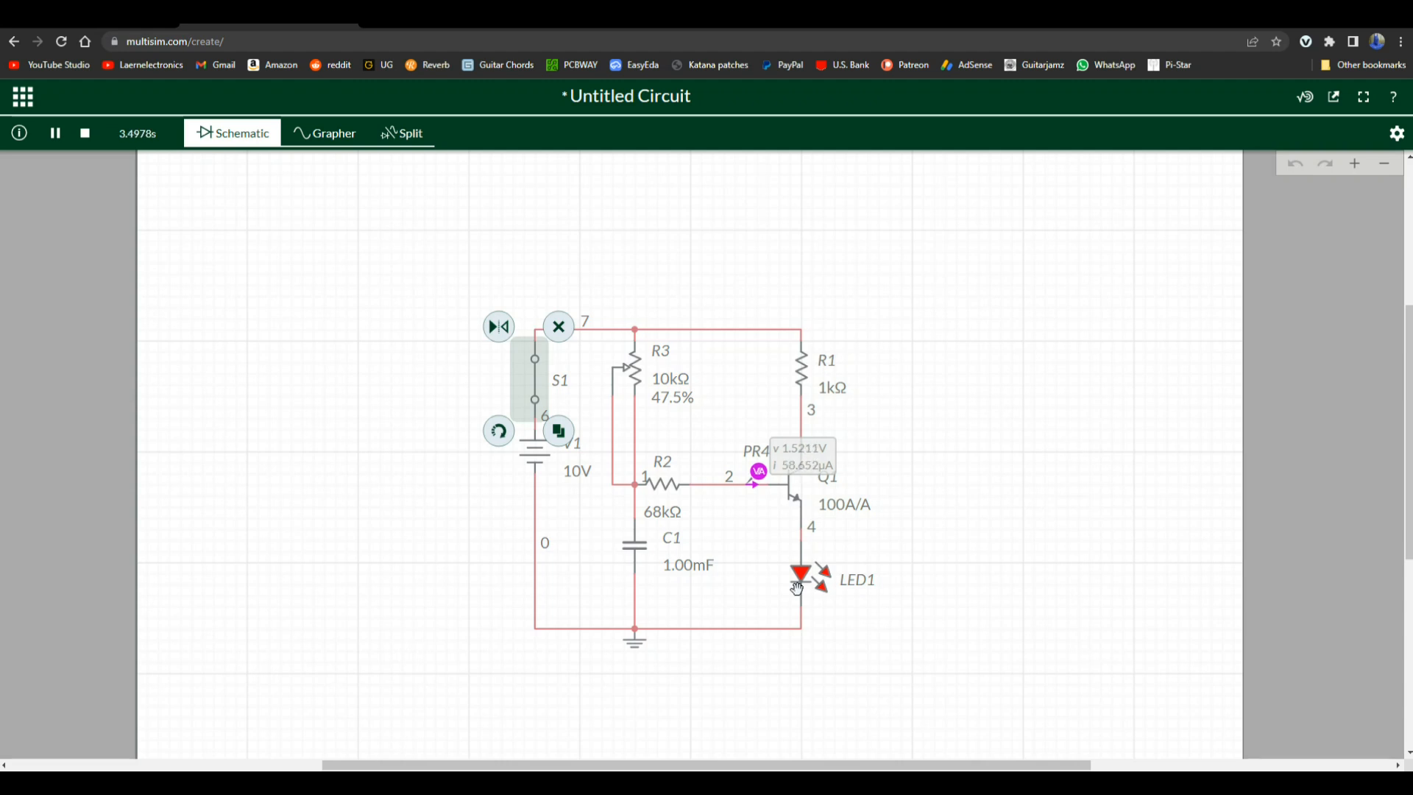
click(533, 380)
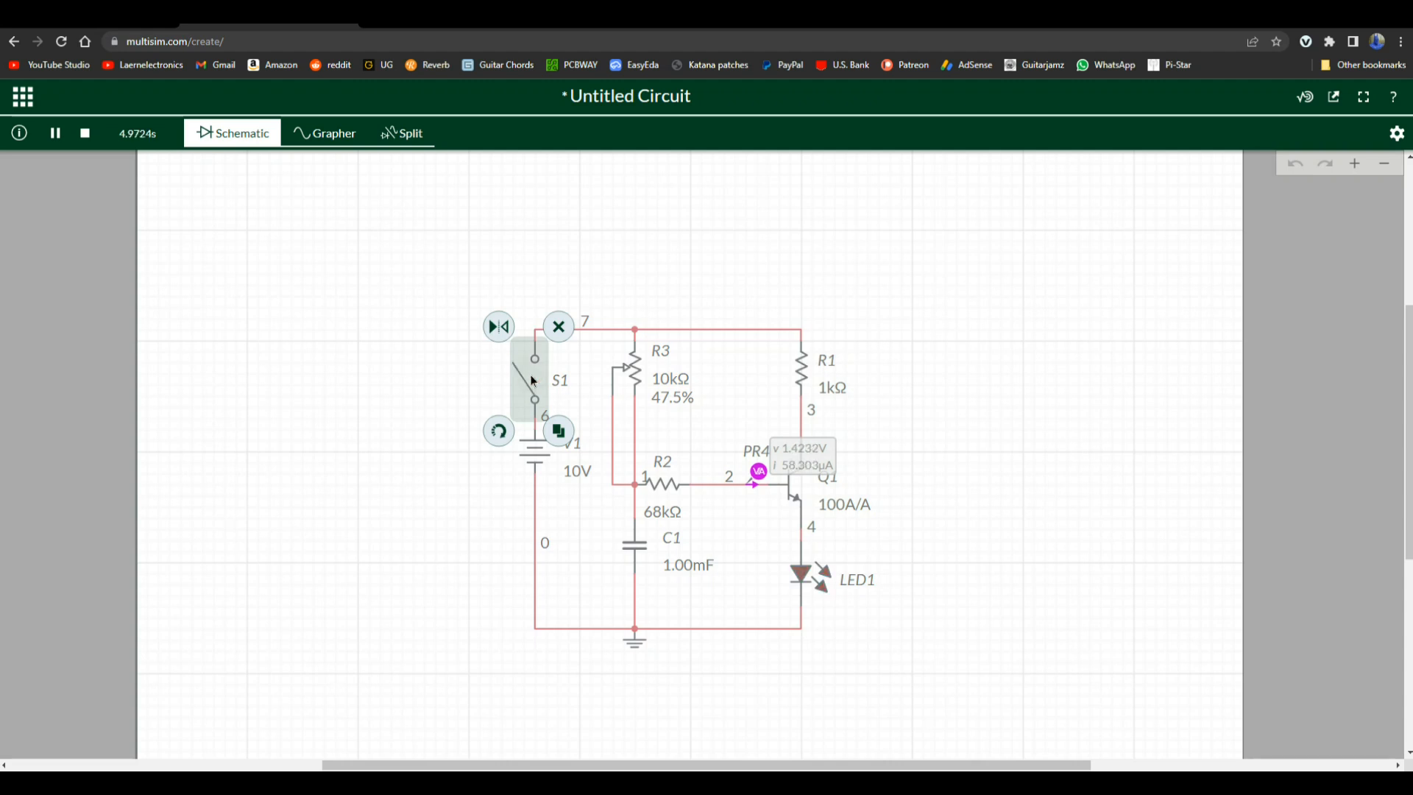
click(55, 134)
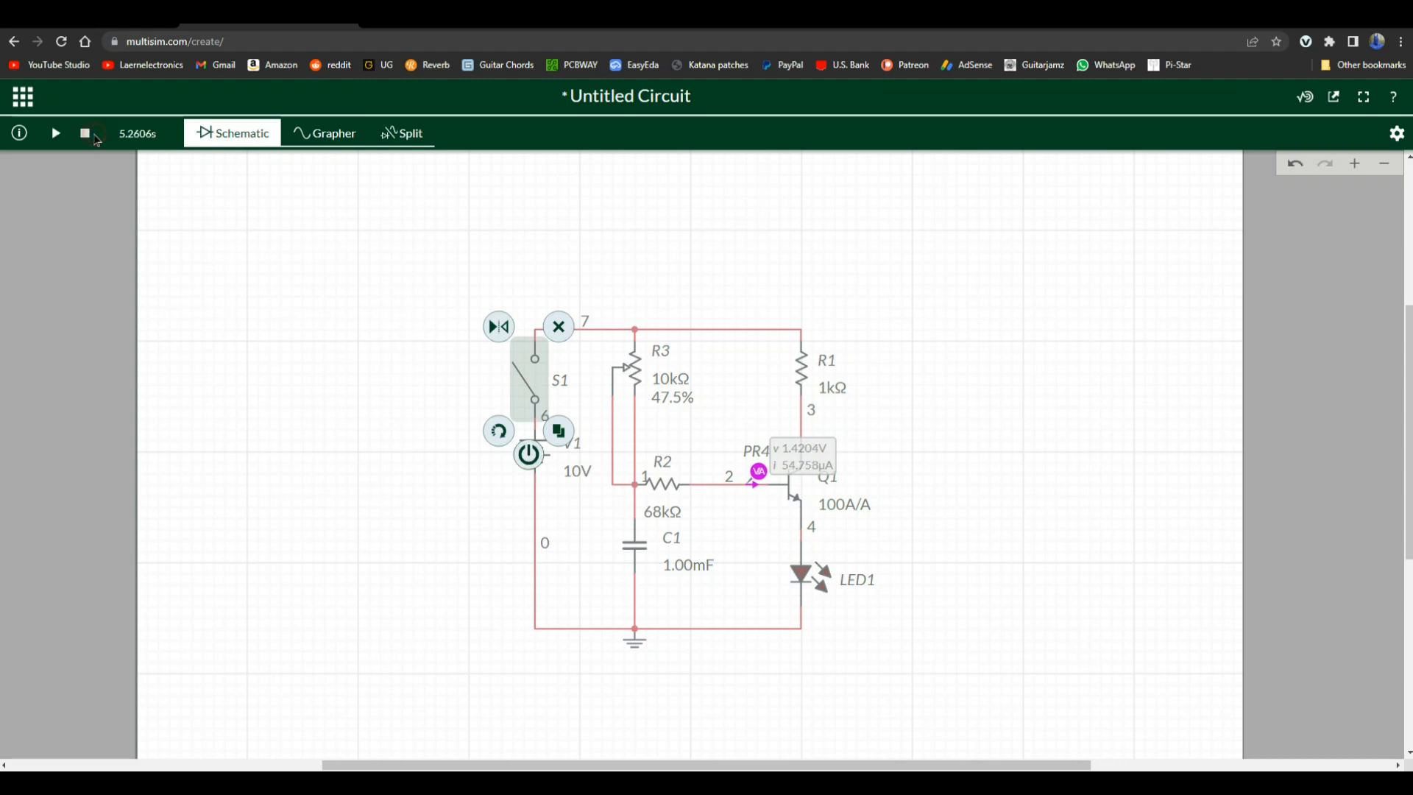
Switch to Split view with the base voltage/current Grapher and restart the simulation
click(401, 133)
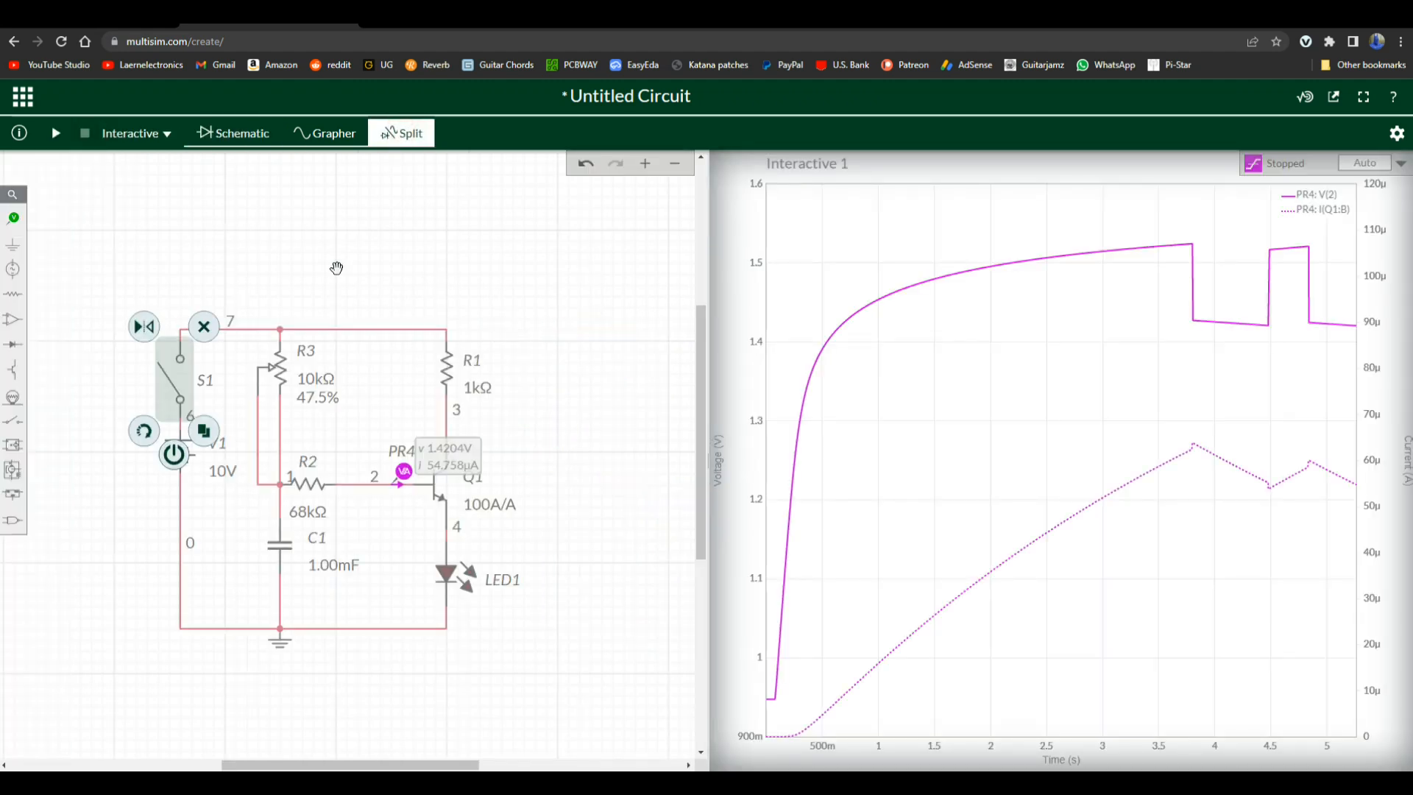
click(55, 132)
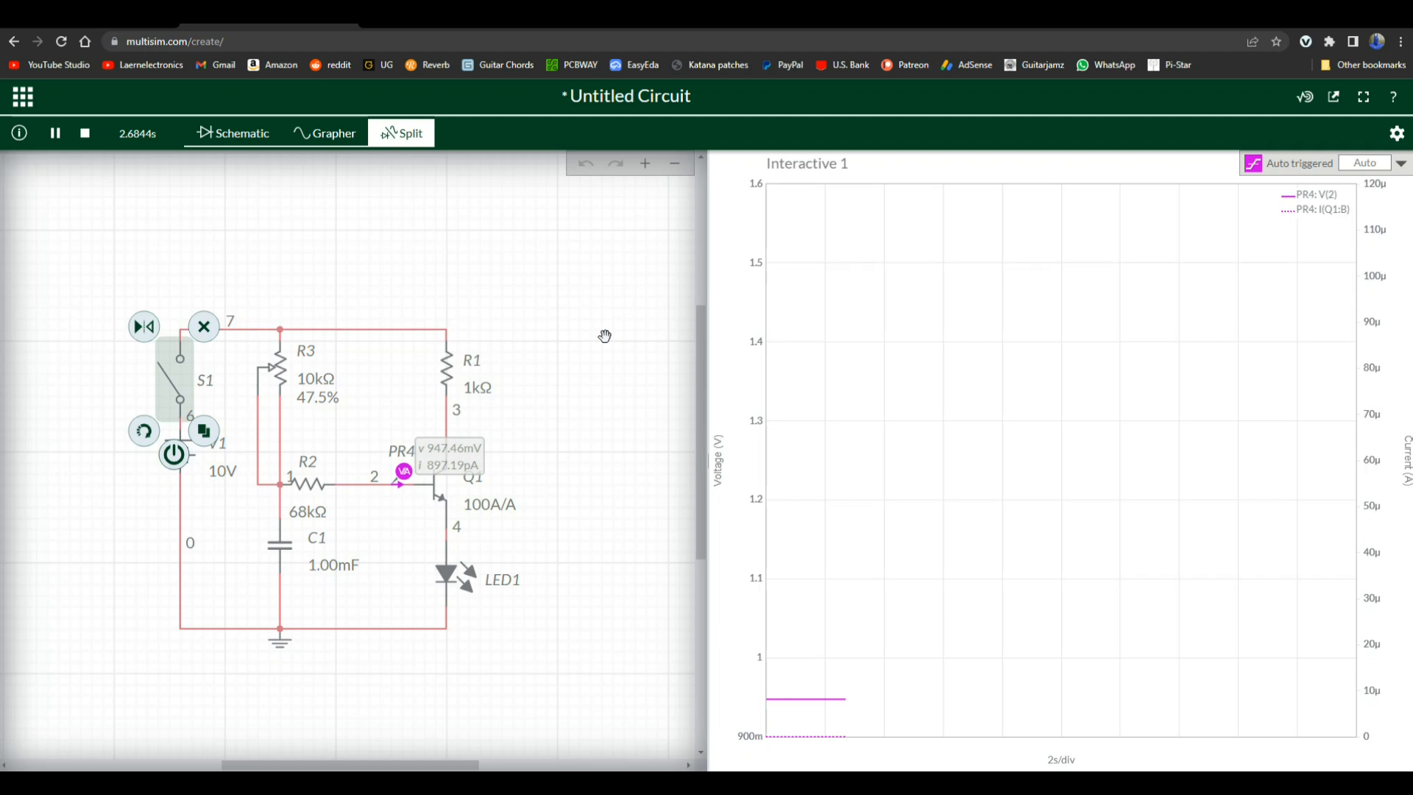
mouse_move(848, 699)
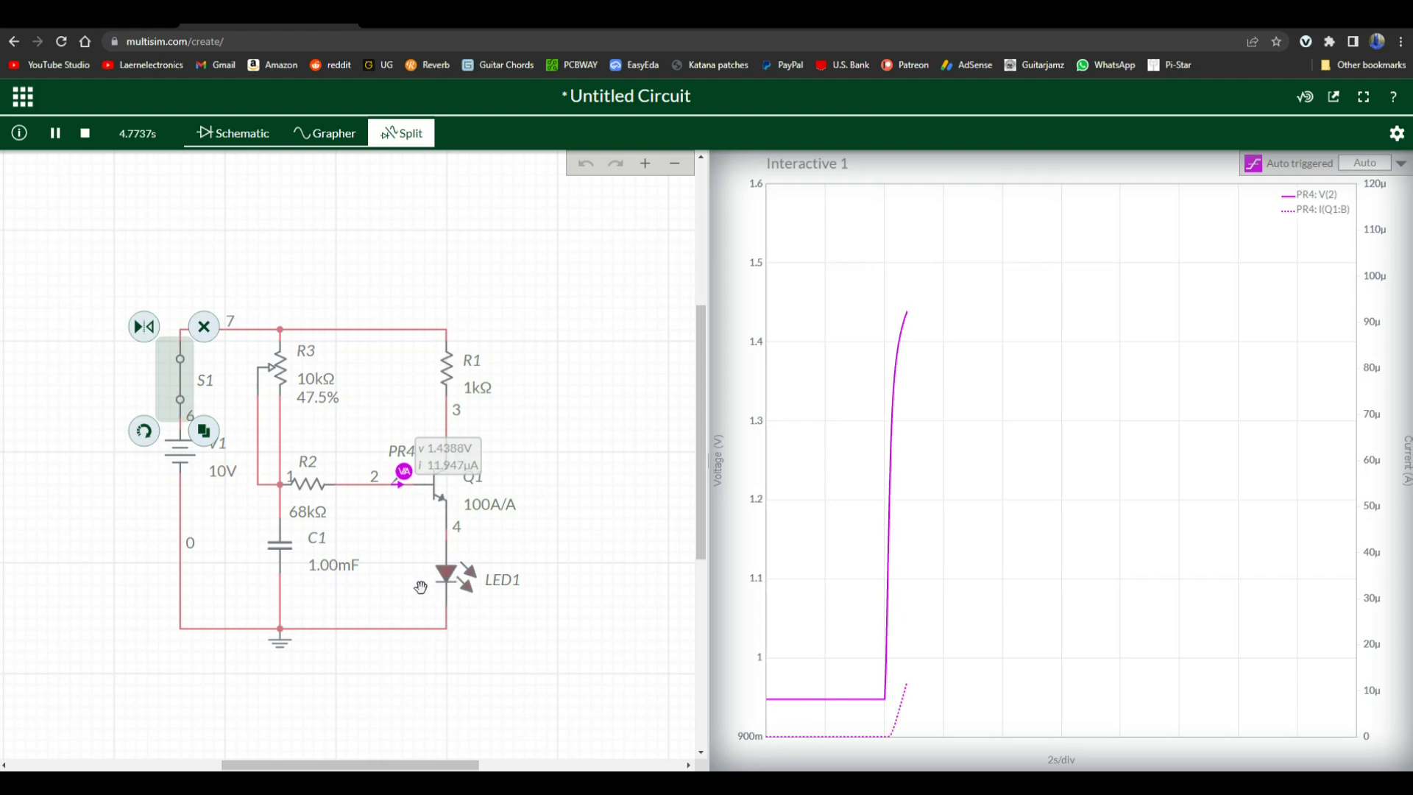
mouse_move(455, 560)
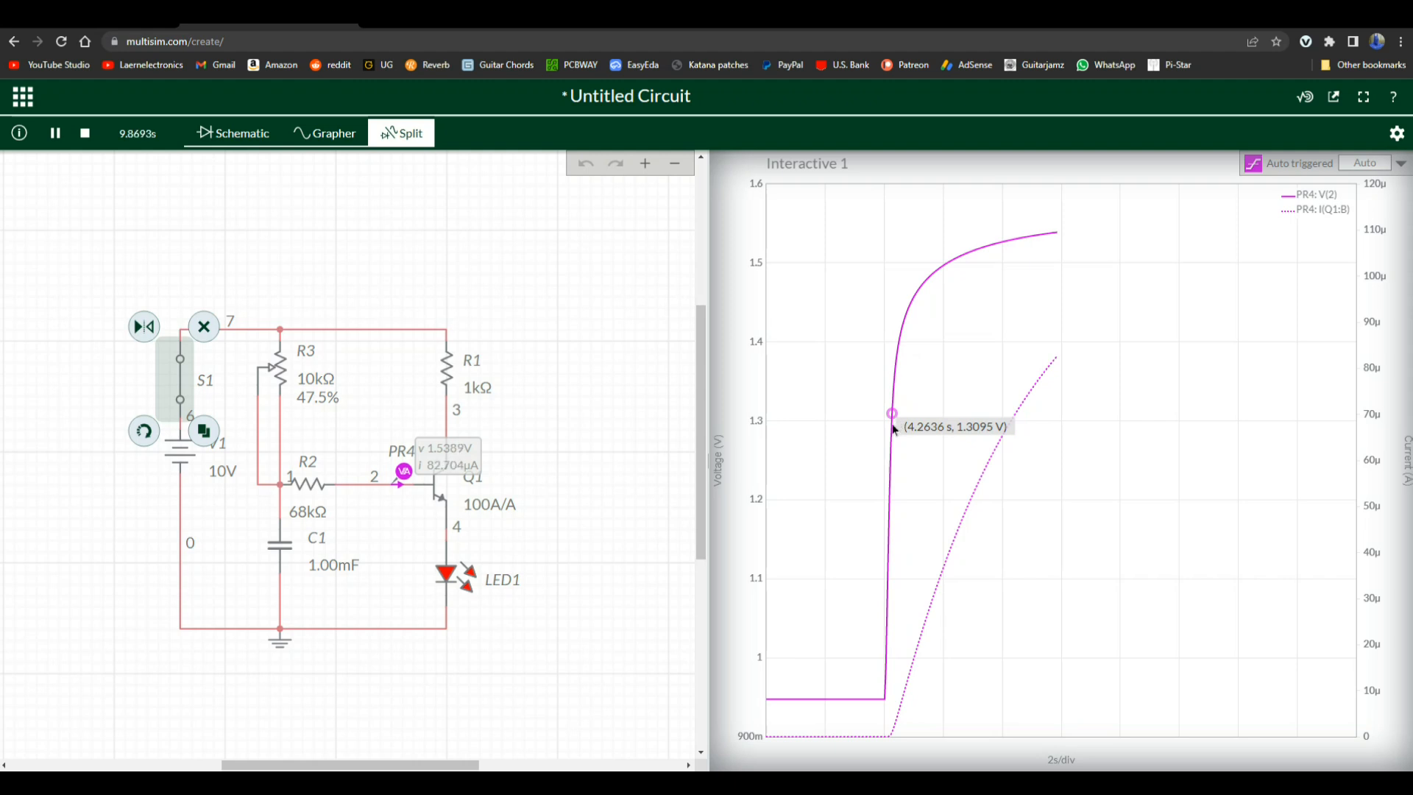
mouse_move(925, 510)
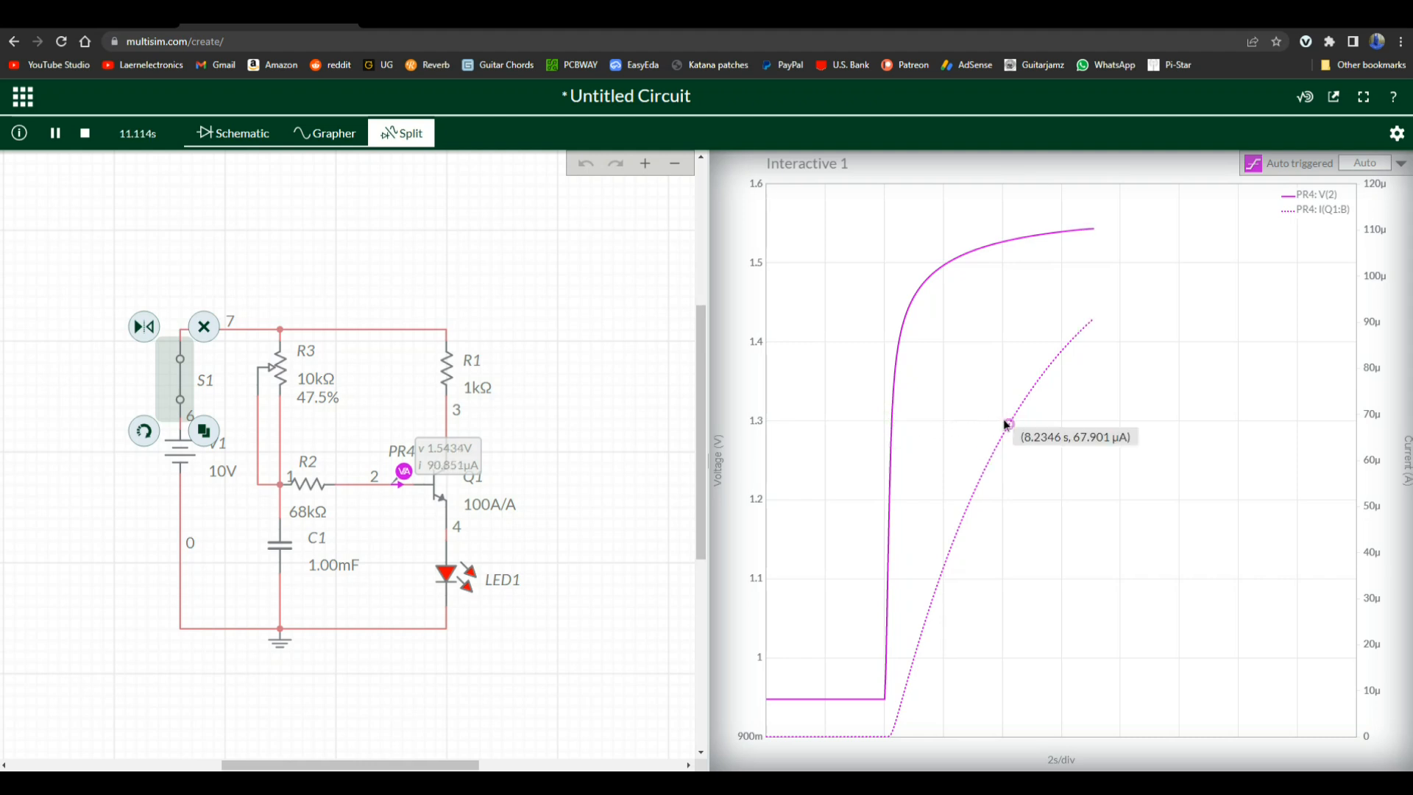
mouse_move(1001, 420)
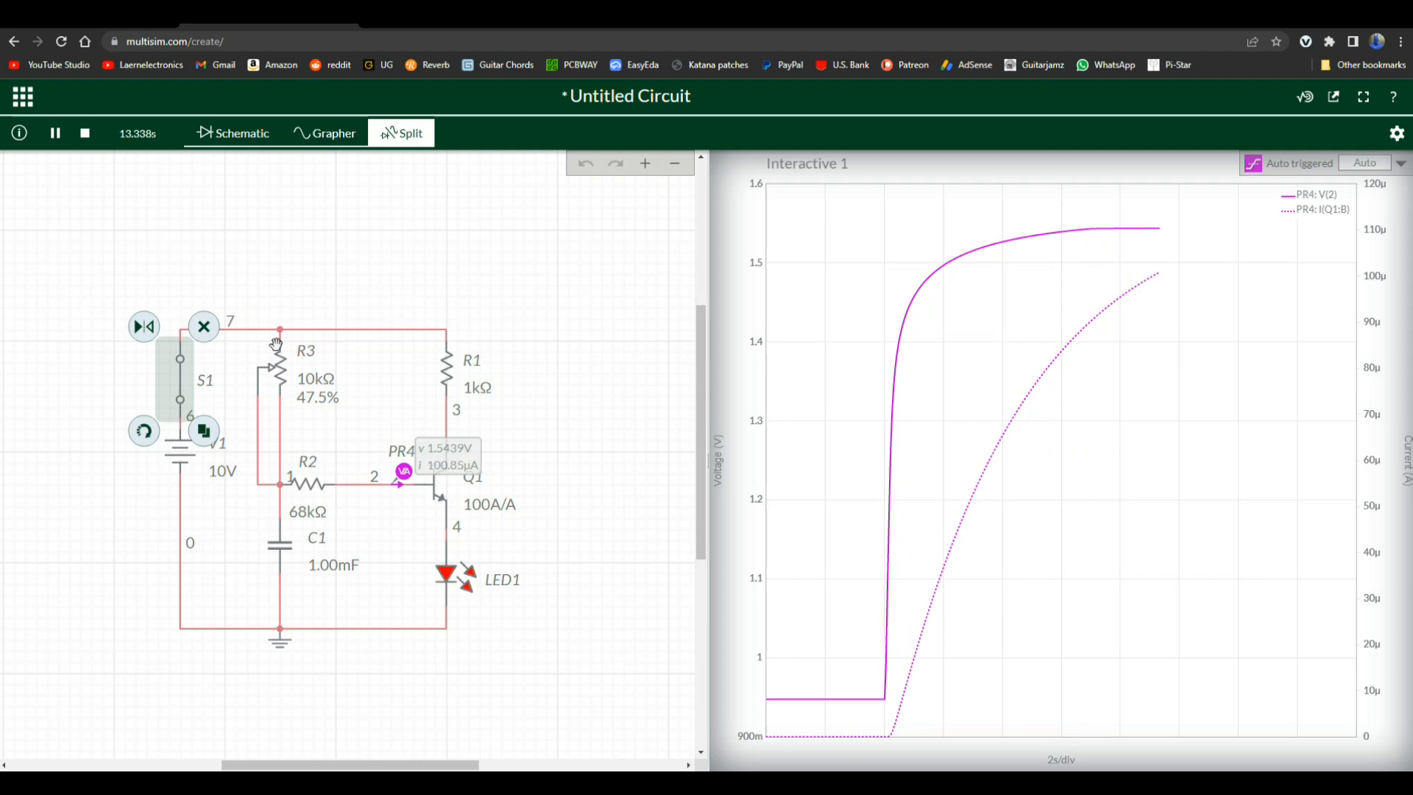
mouse_move(196, 357)
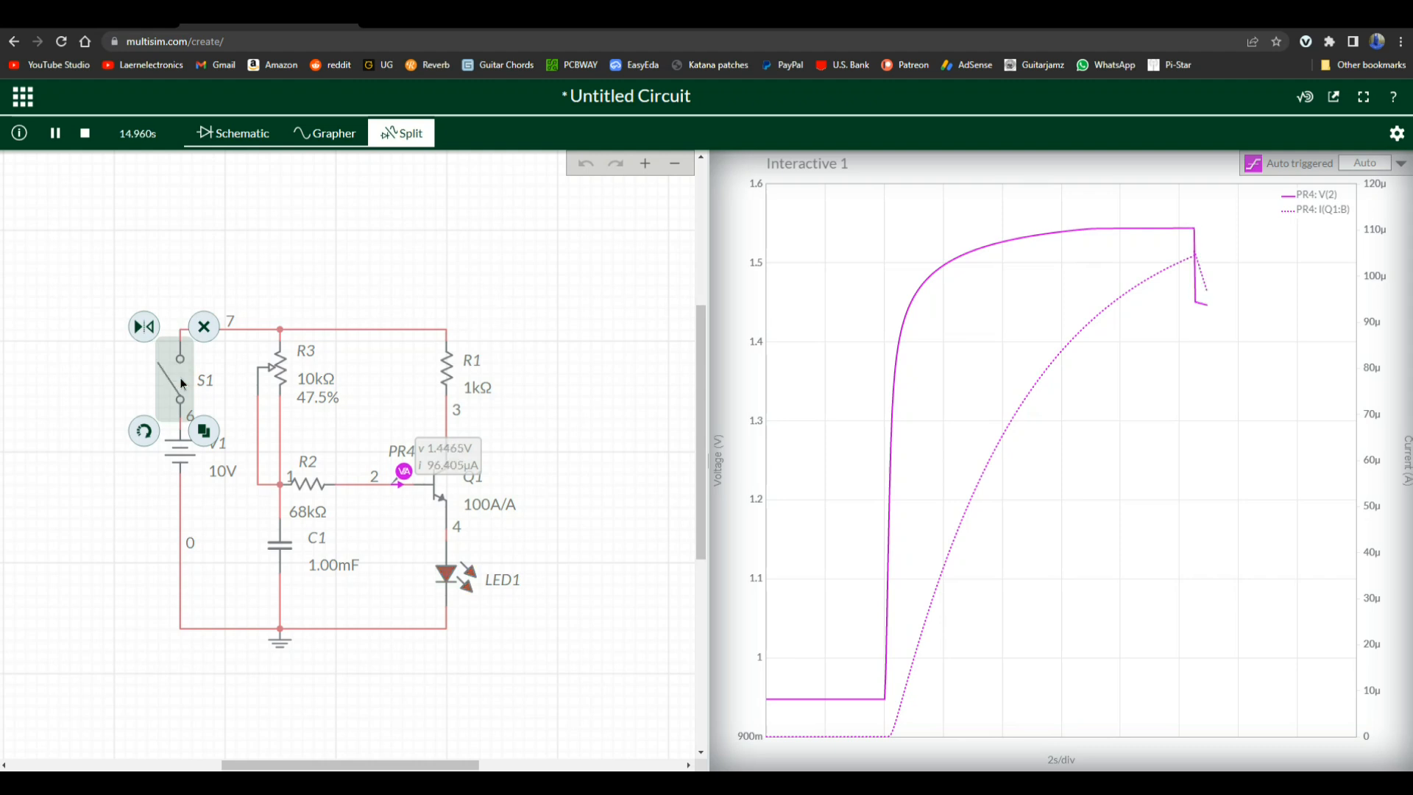
mouse_move(1214, 310)
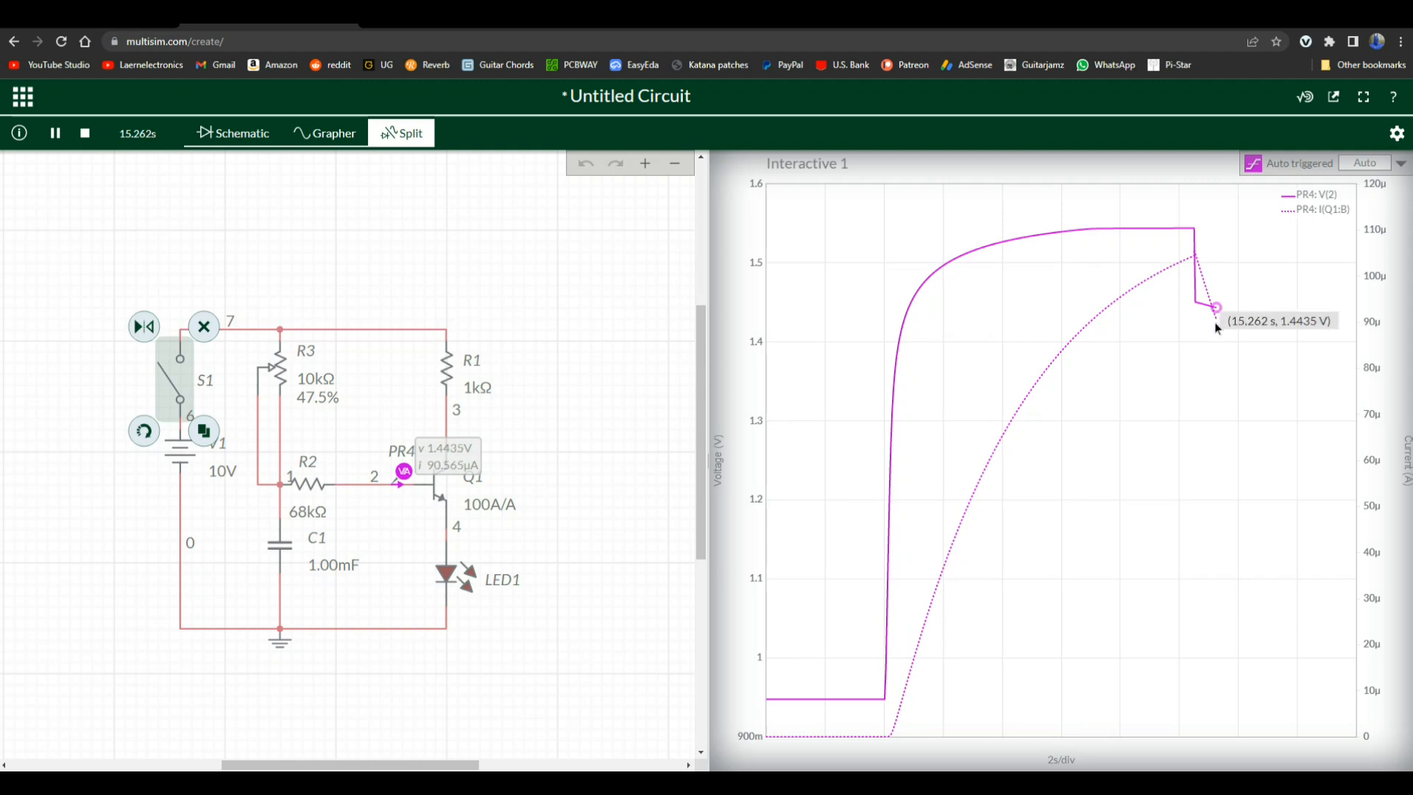
mouse_move(1251, 446)
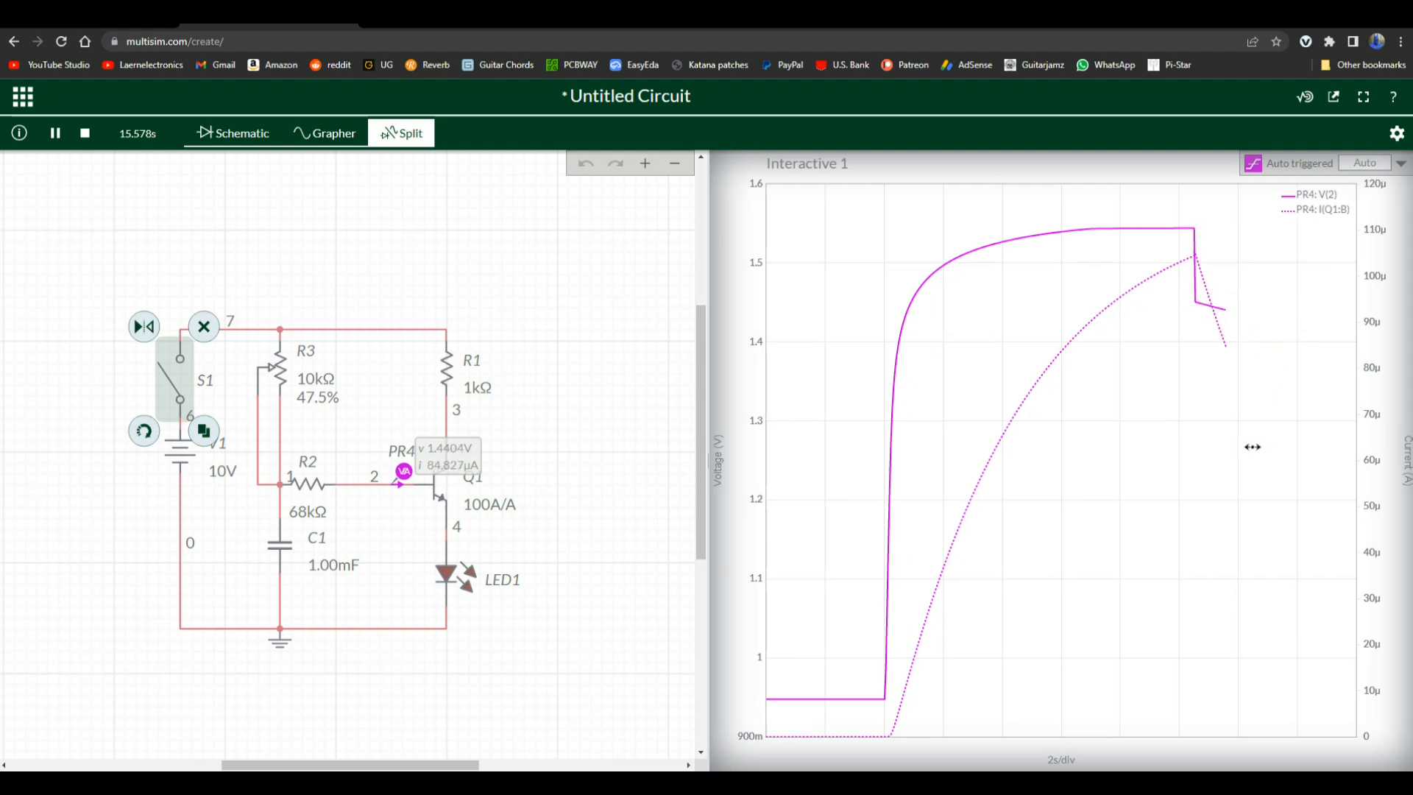